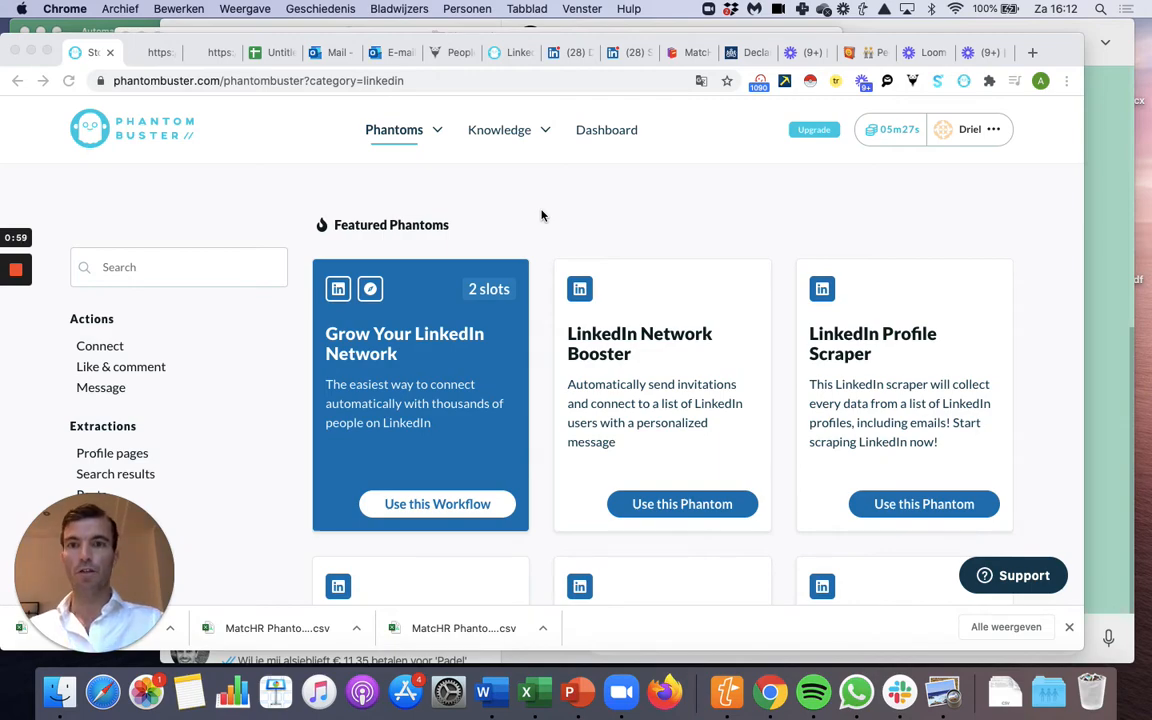
Scroll the LinkedIn phantoms list and choose 'Use this Phantom' on LinkedIn Profile URL Finder
scroll(down, 3)
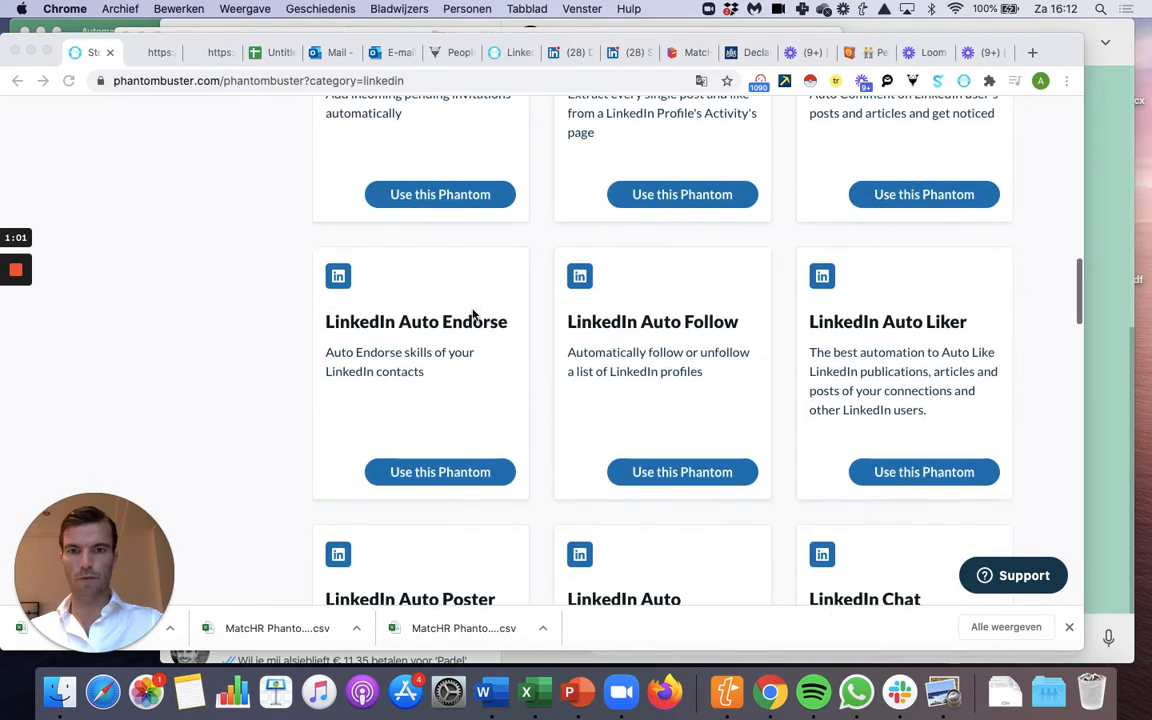
scroll(down, 3)
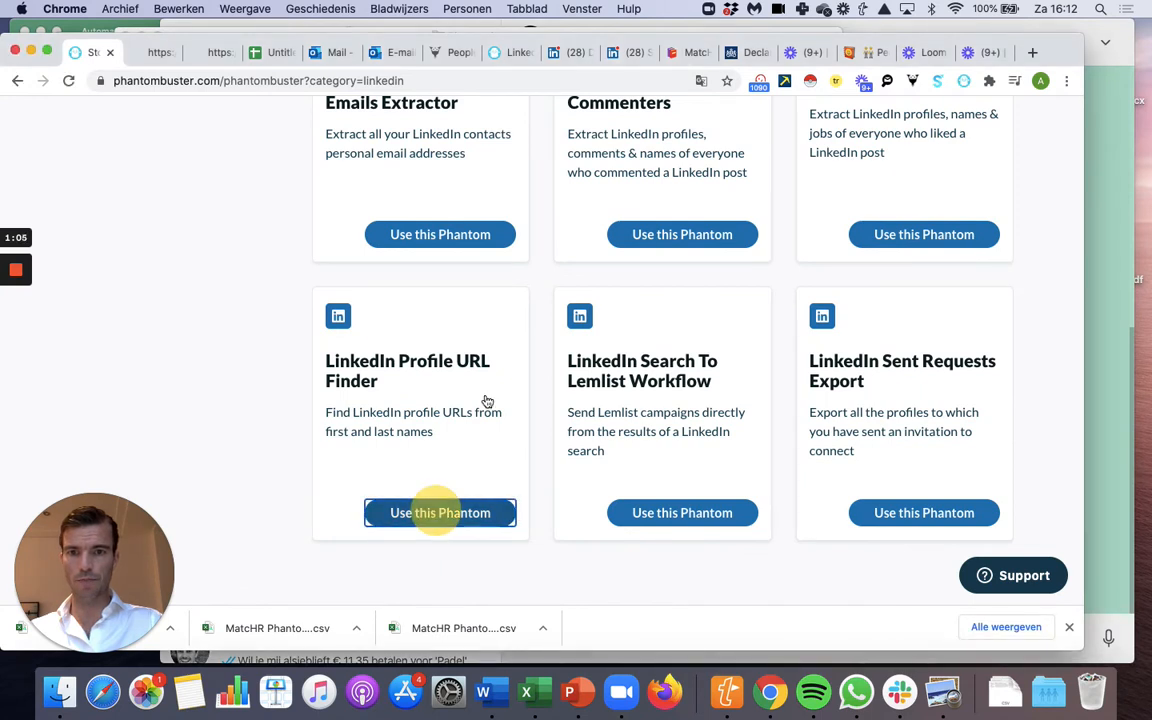
click(440, 512)
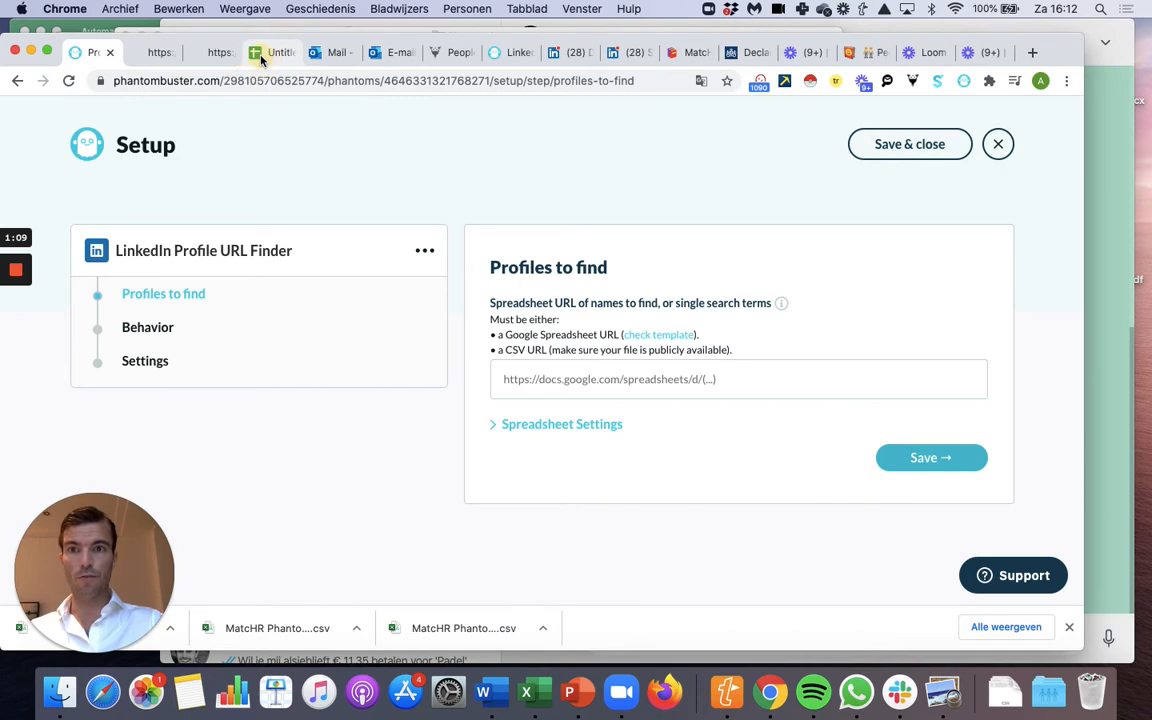
Set the Untitled spreadsheet's link access to Anyone with the link as Editor and copy the link
click(275, 52)
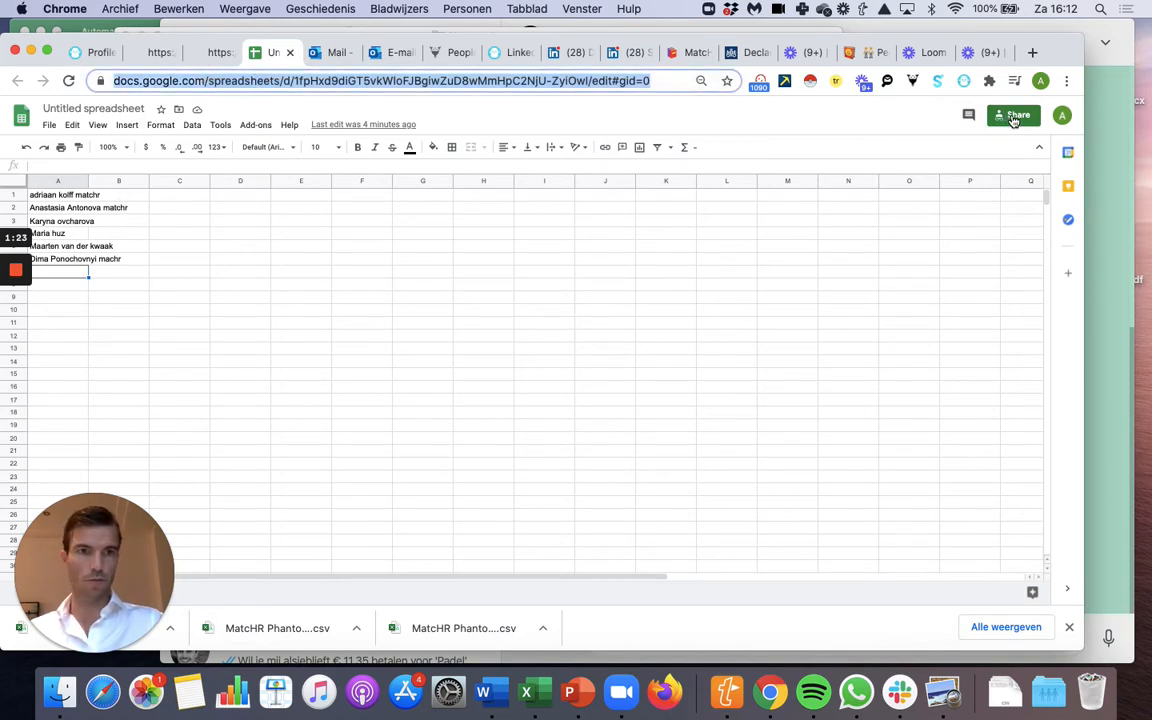
click(1013, 114)
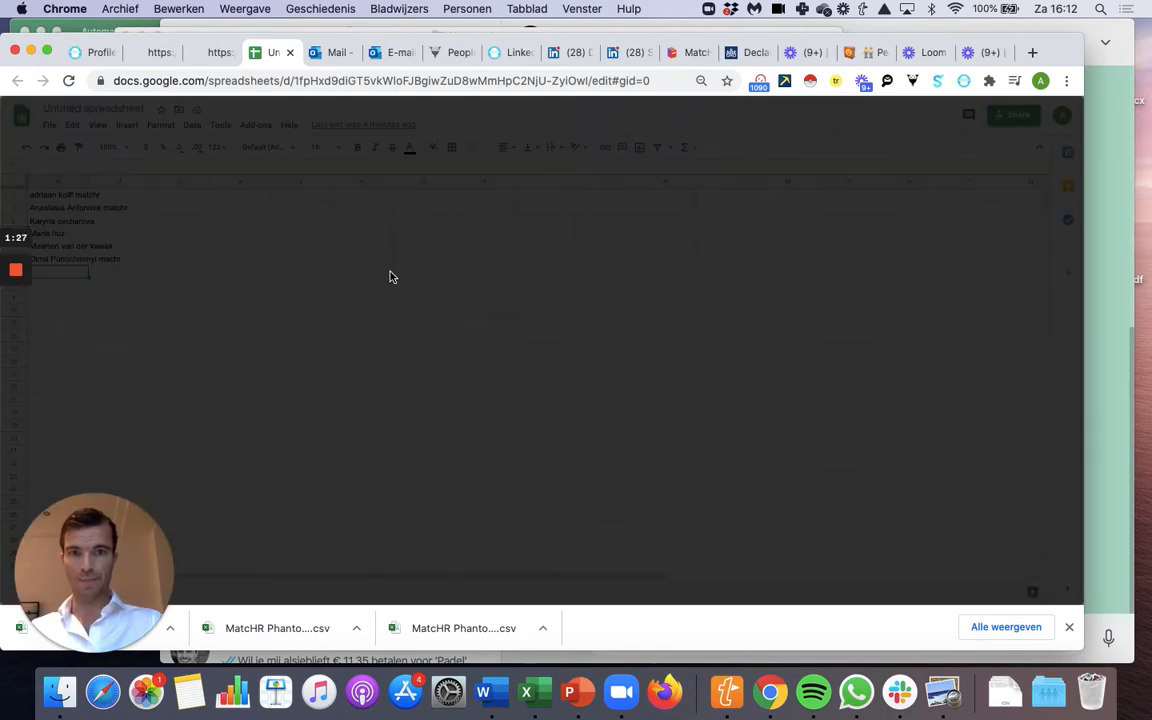
click(1013, 114)
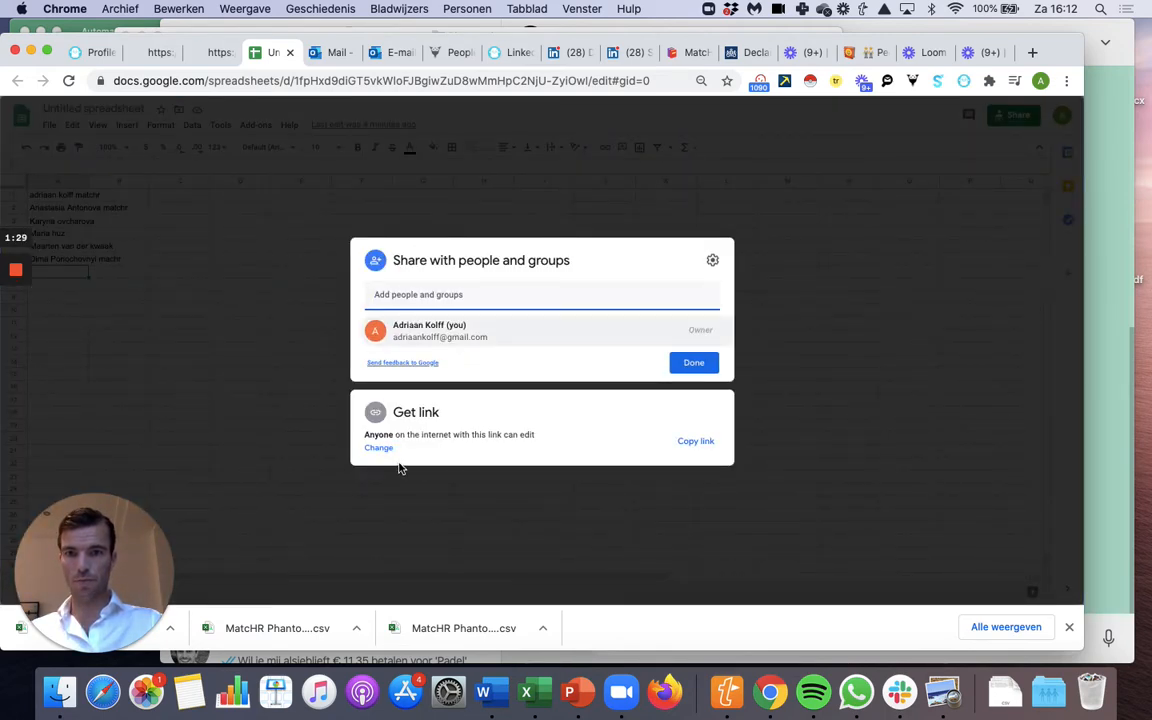
click(379, 448)
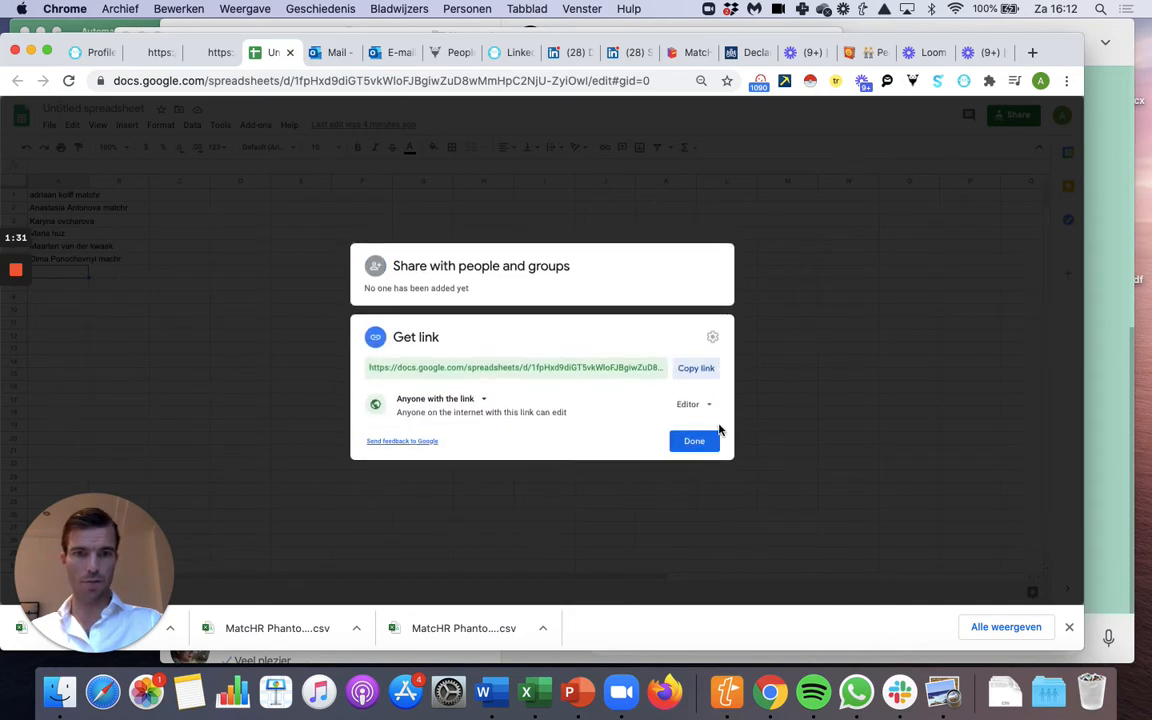
click(693, 404)
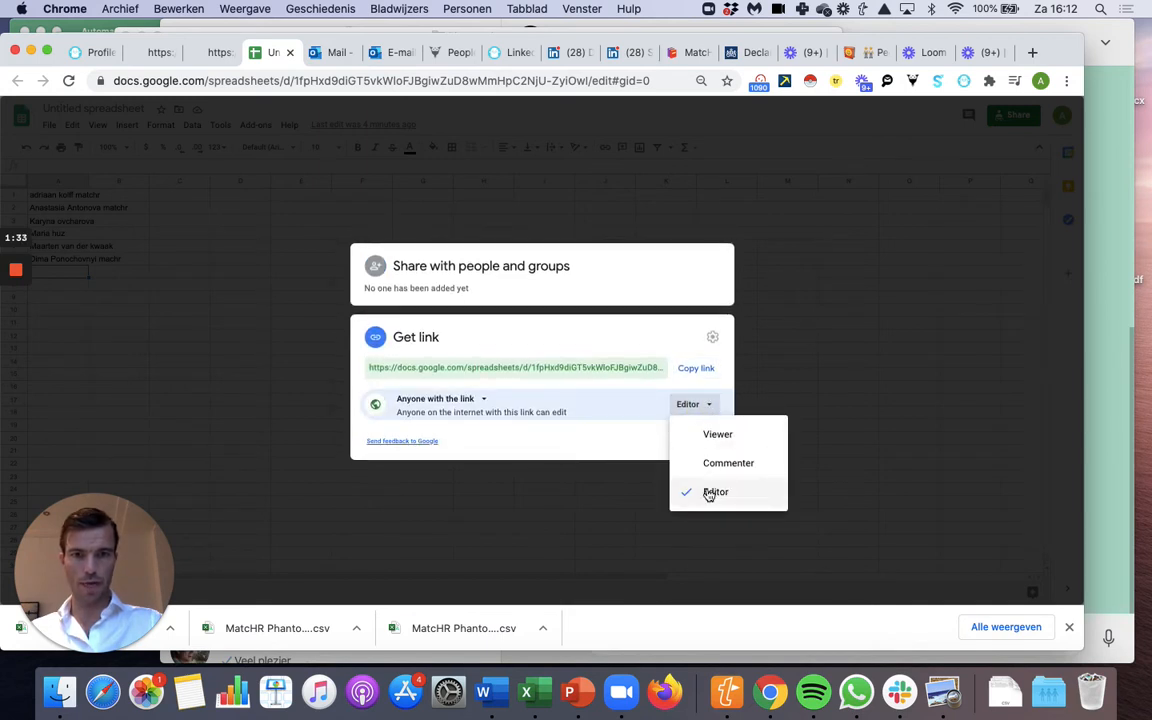
click(715, 491)
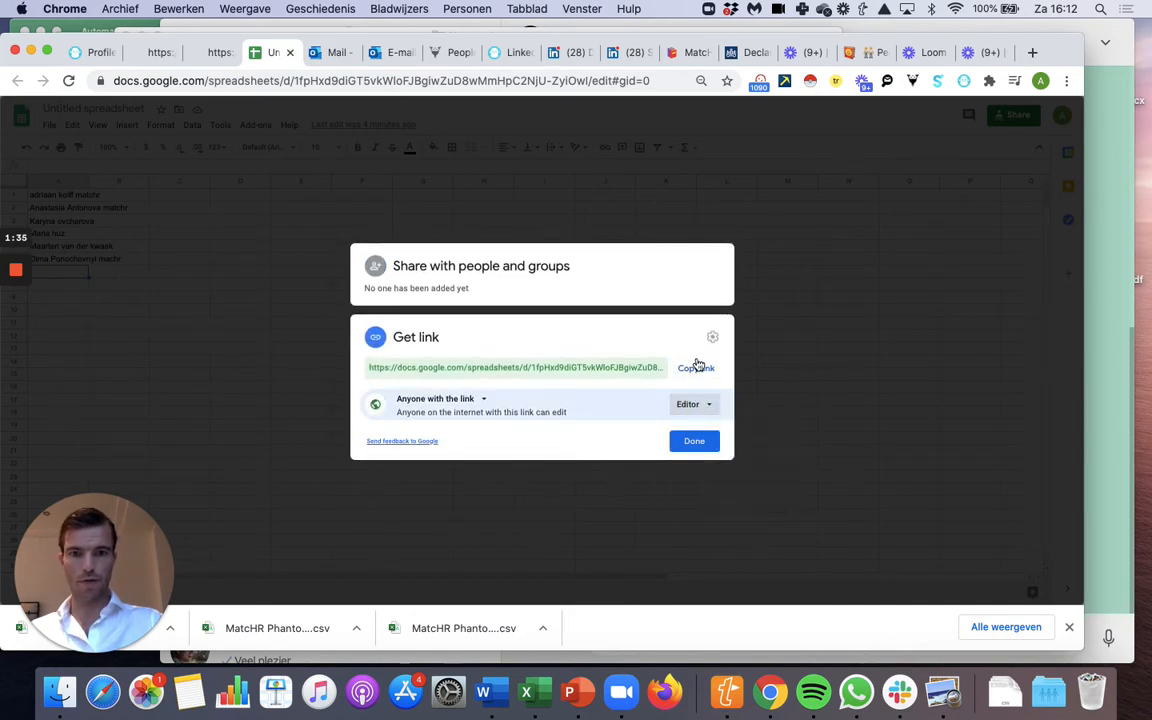
click(696, 367)
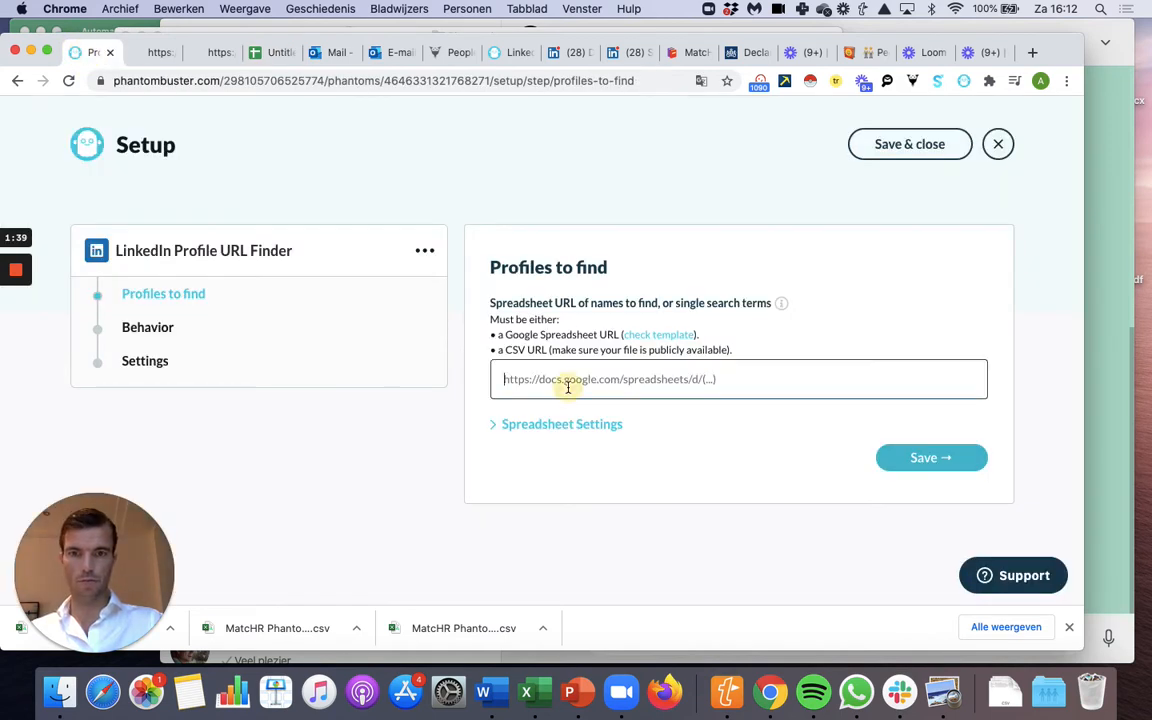
Paste the sheet URL as profiles to find, name the result file 'Phantobuster URL', and save settings
text(https://docs.google.com/spreadsheets/d/1fpHxd9diGT5vkWIoFJBgiwZuD8wMmHpC2NjU-ZyiO)
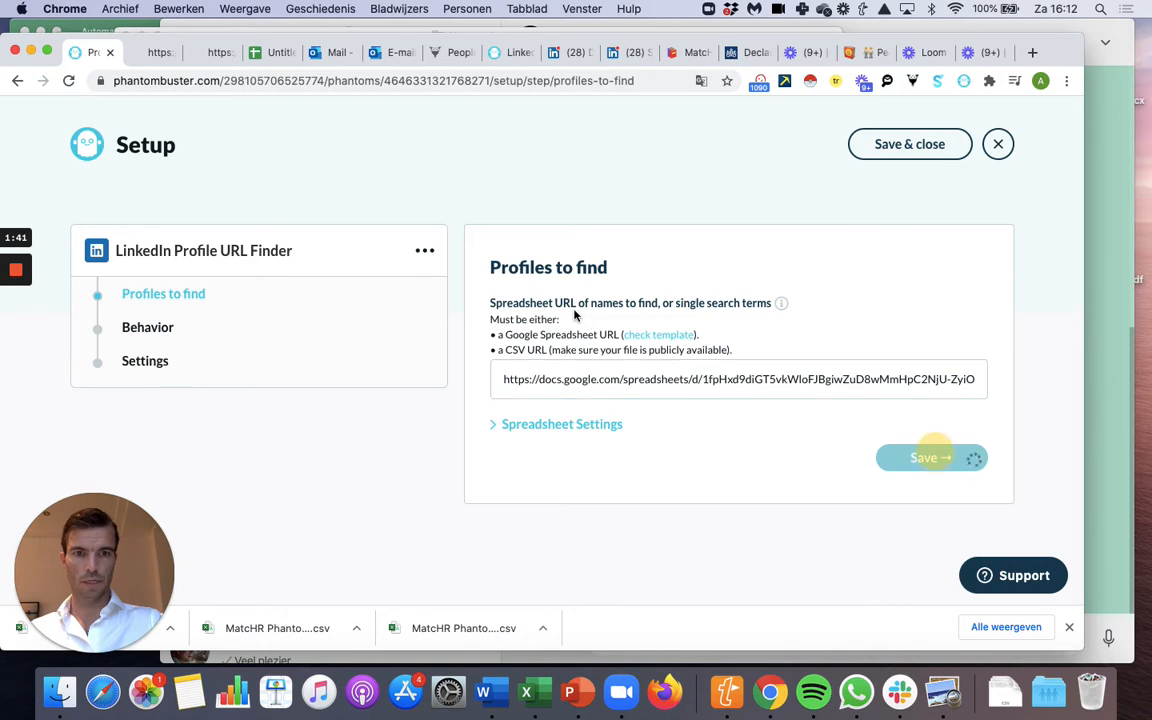
click(923, 457)
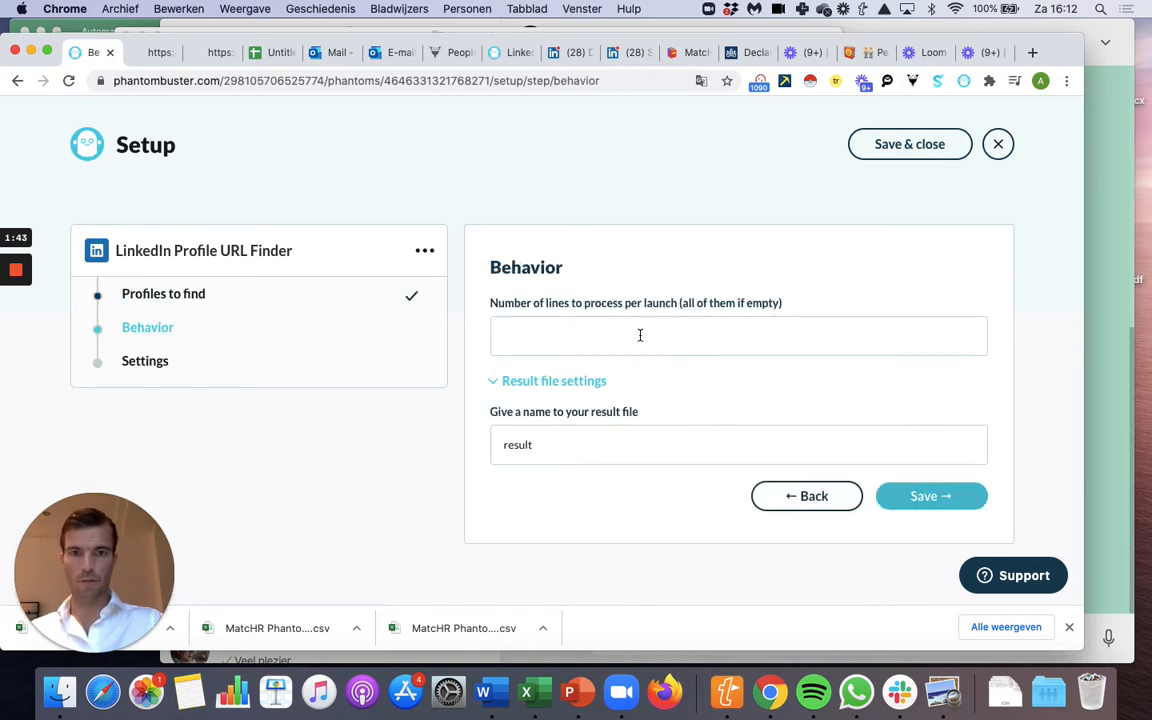
text(P)
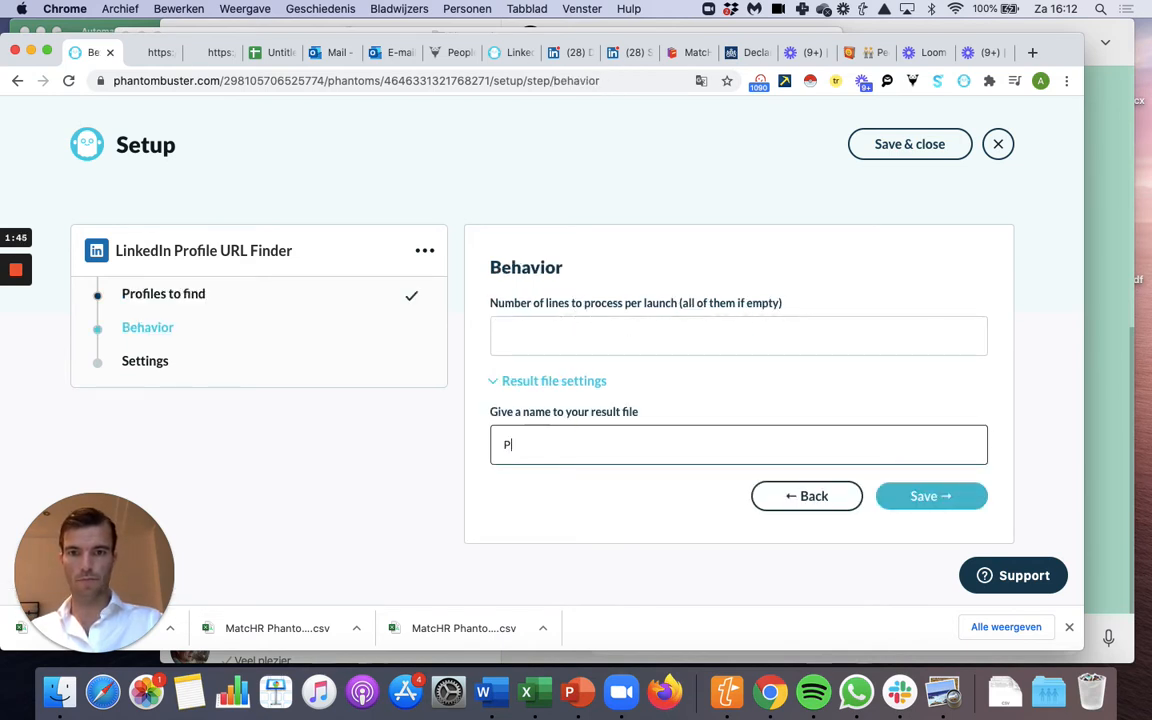
text(hantobuster URL)
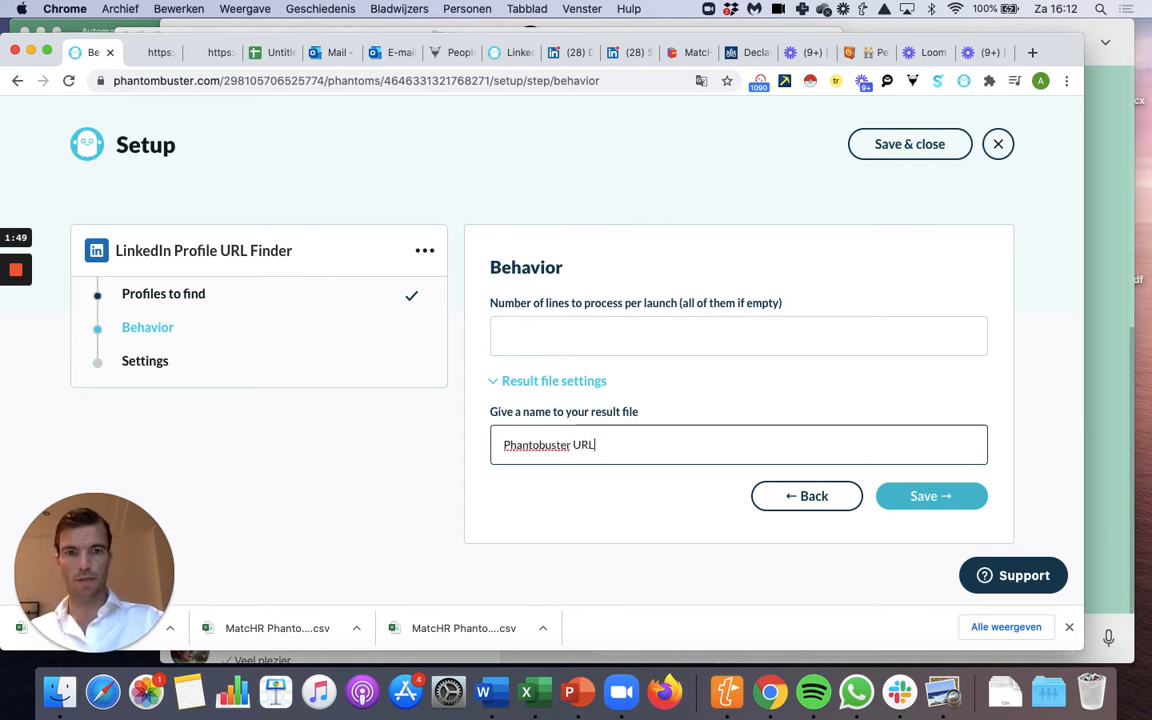
click(930, 496)
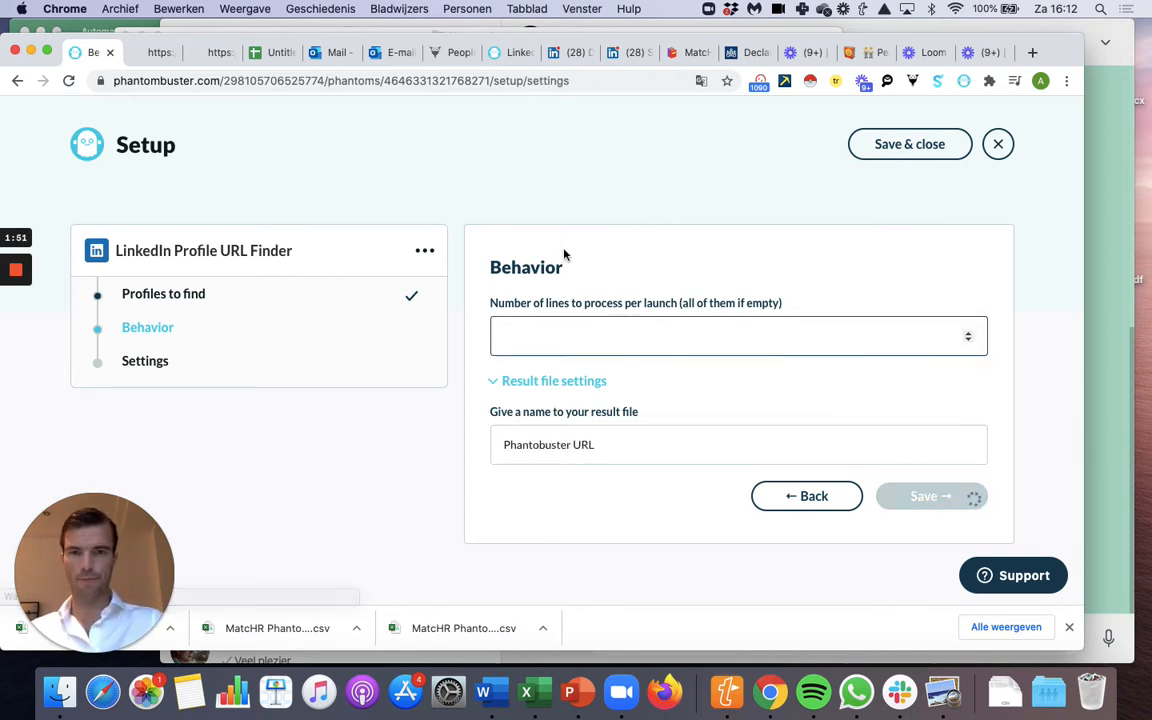
click(923, 496)
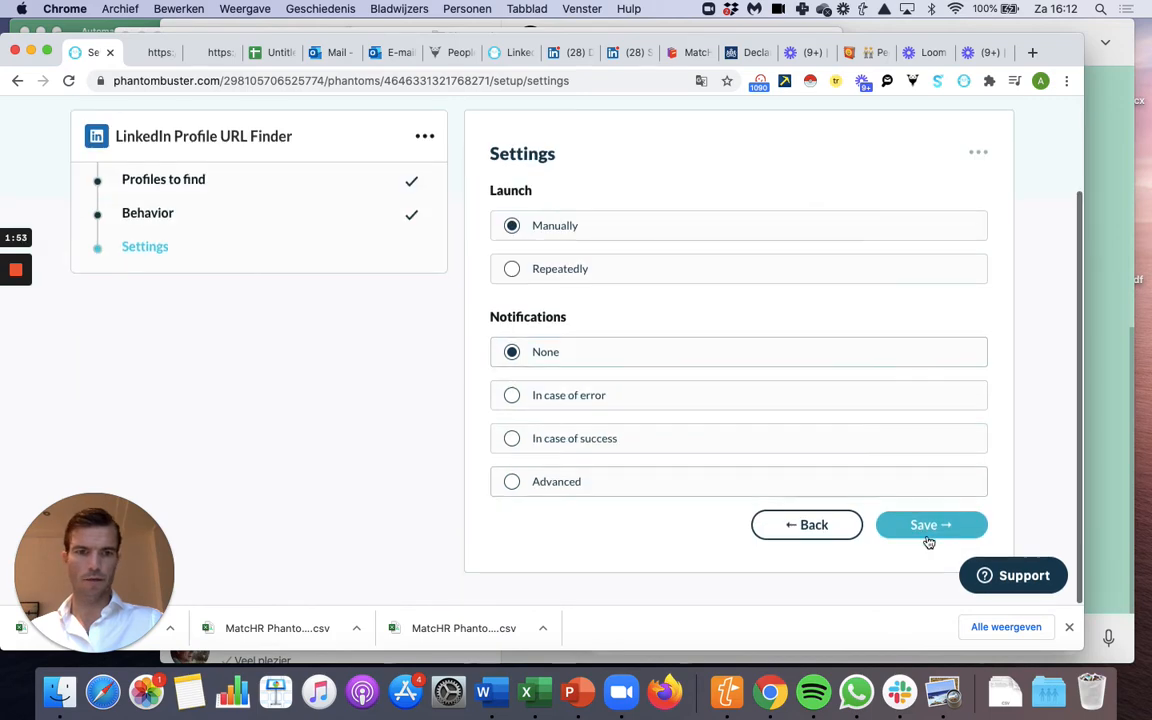
click(930, 524)
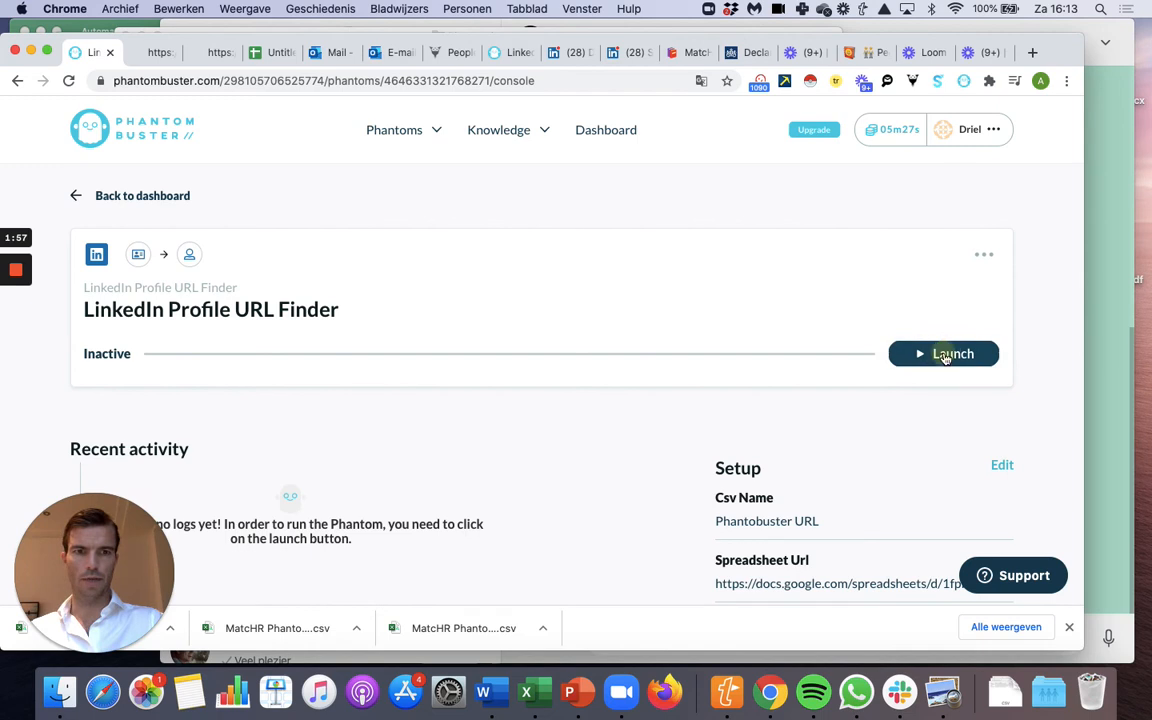
Launch the LinkedIn Profile URL Finder phantom from its console page
click(943, 353)
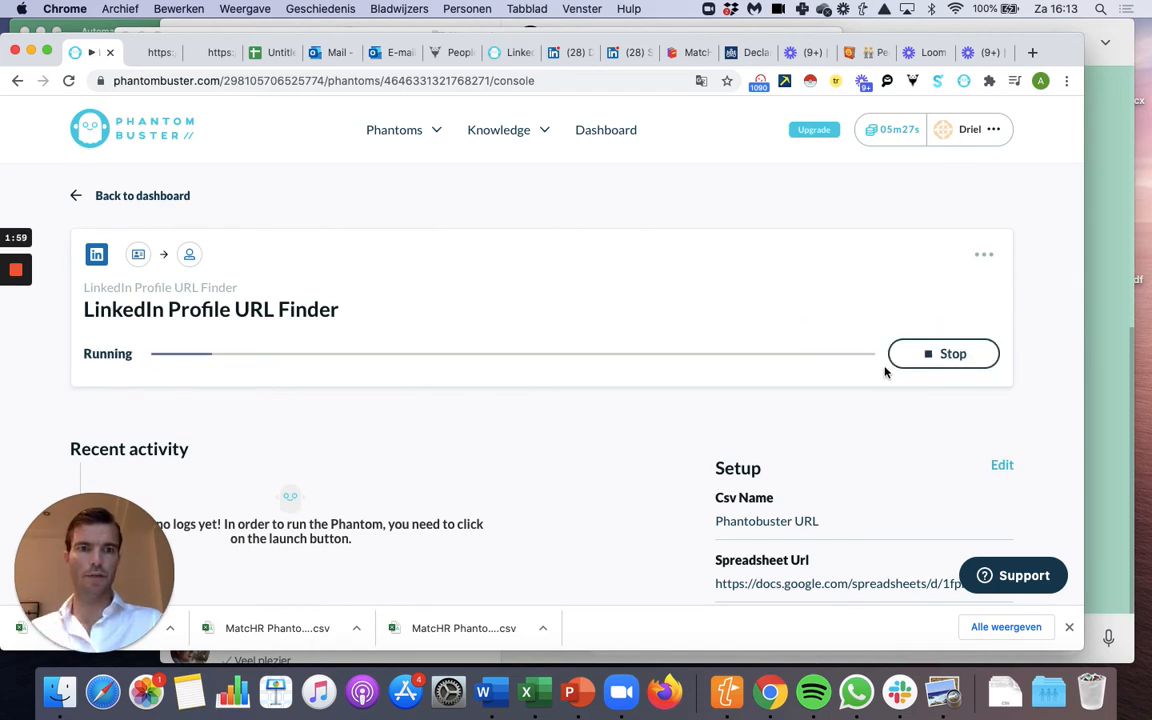
click(942, 353)
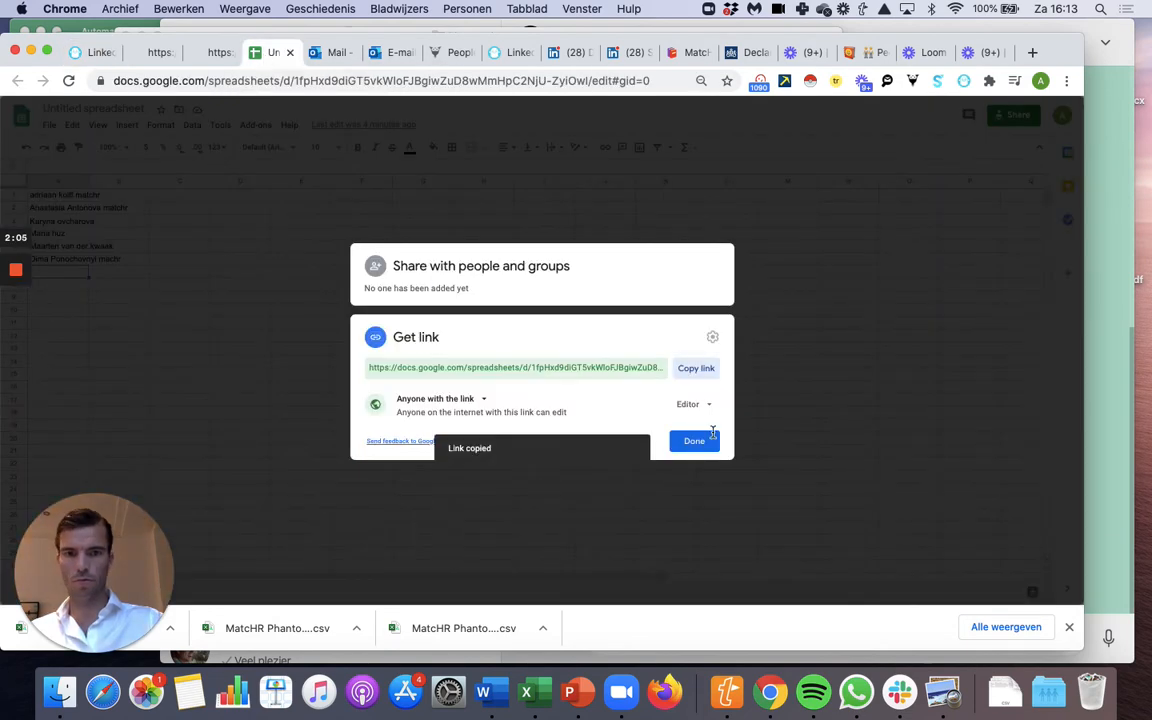
Close the share dialog with Done and create a blank spreadsheet via File > New
click(693, 441)
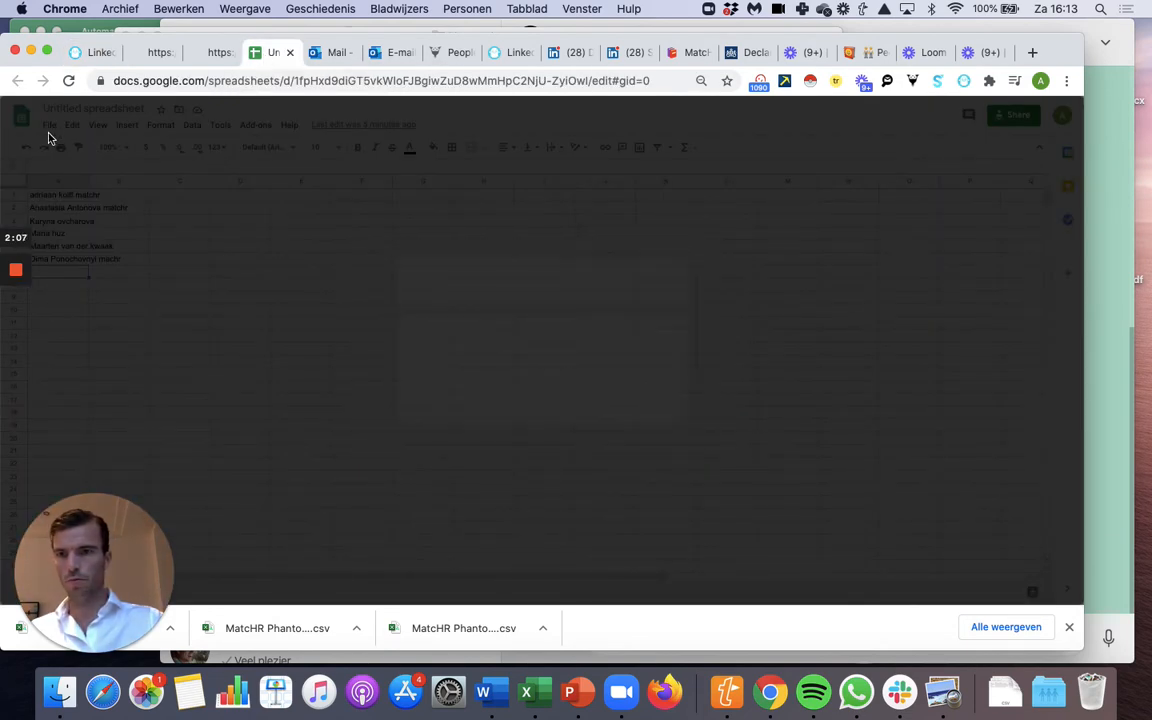
click(49, 124)
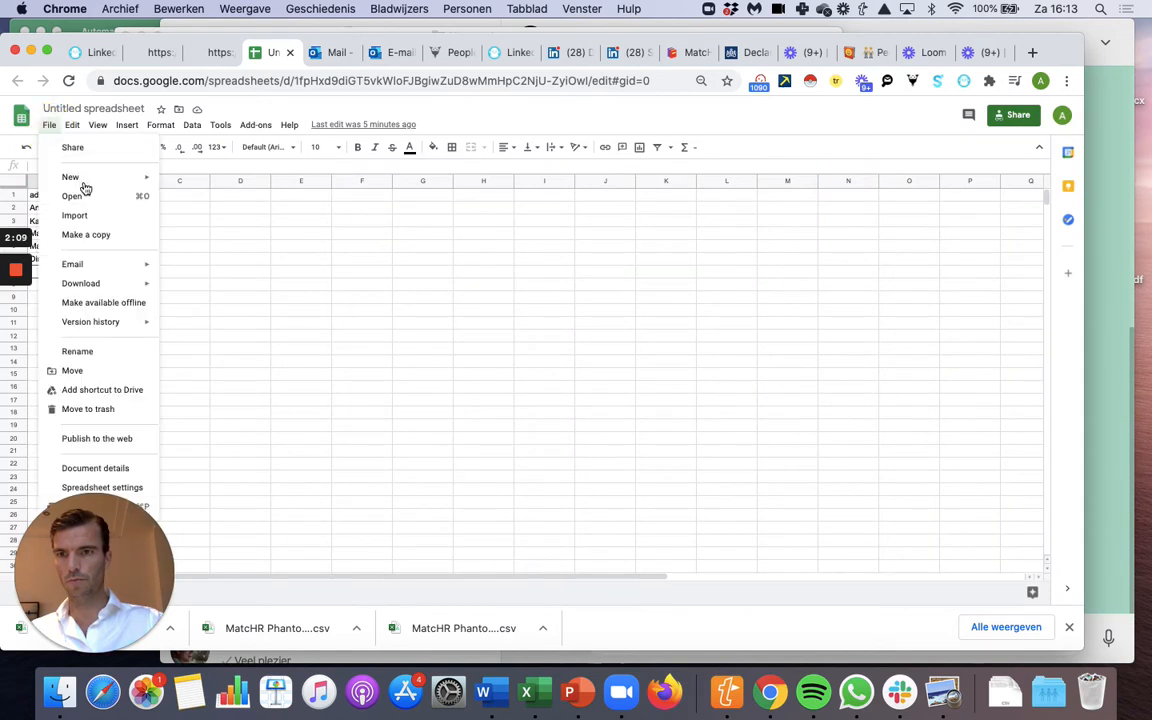
click(70, 177)
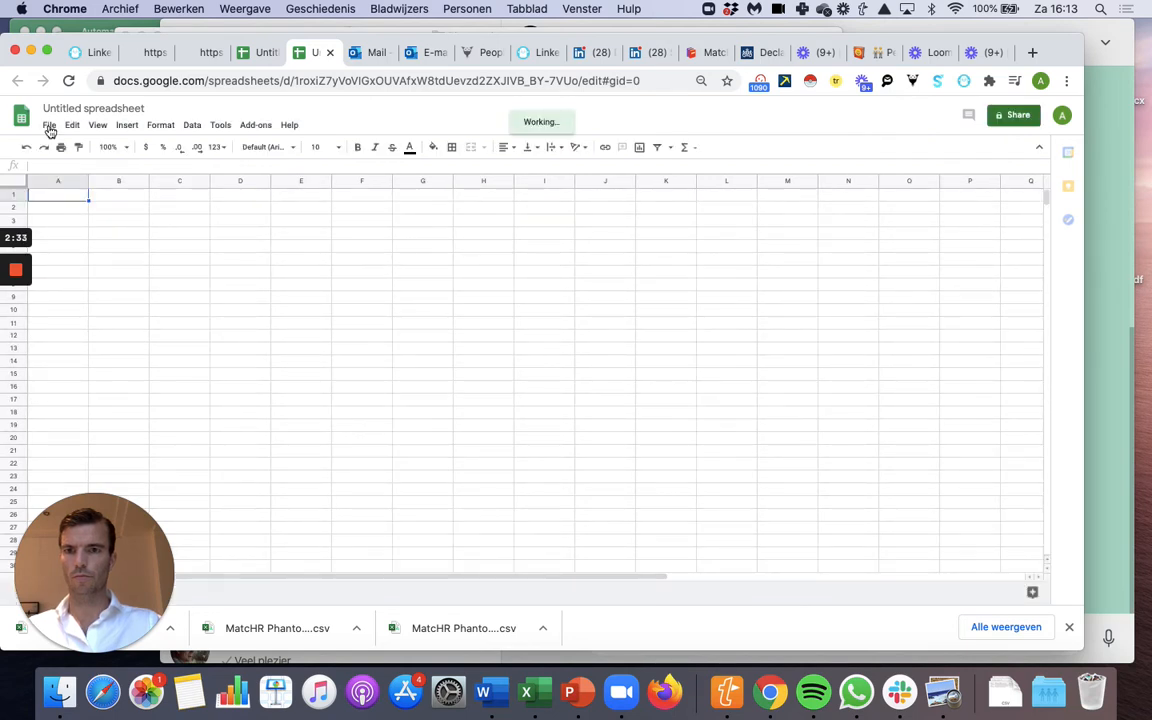
Upload MatchHR PB LinkedIn URL.csv through File > Import, choosing Replace spreadsheet
click(49, 124)
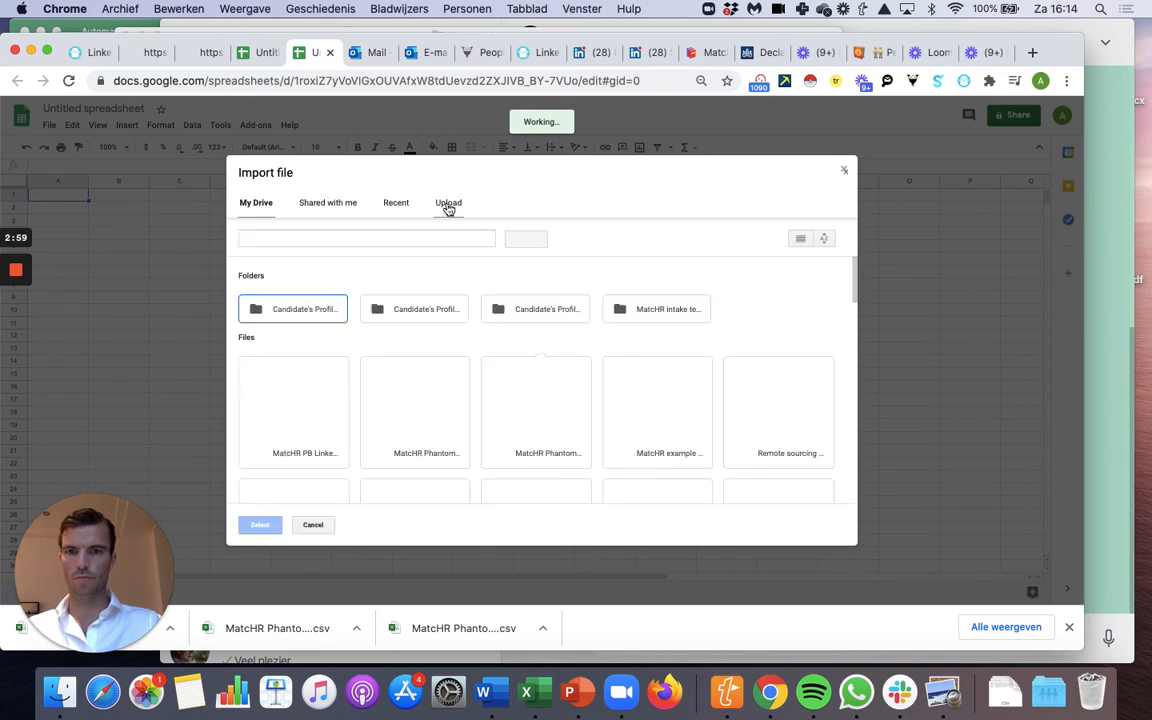
click(448, 202)
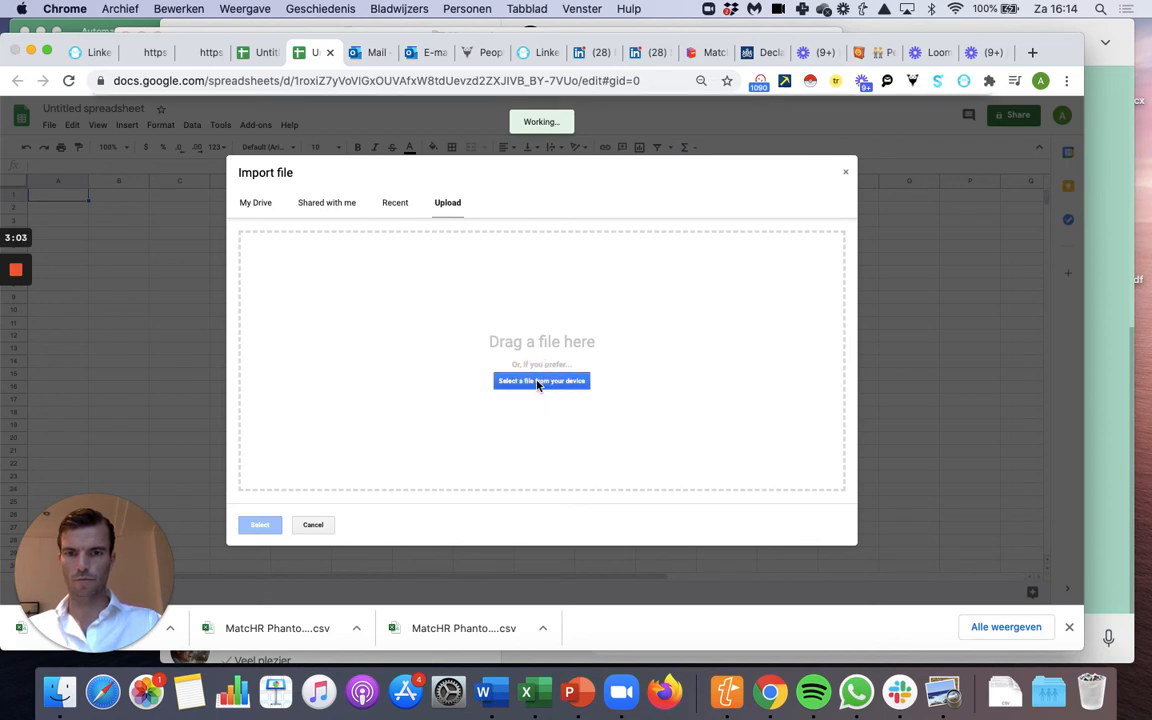
click(541, 381)
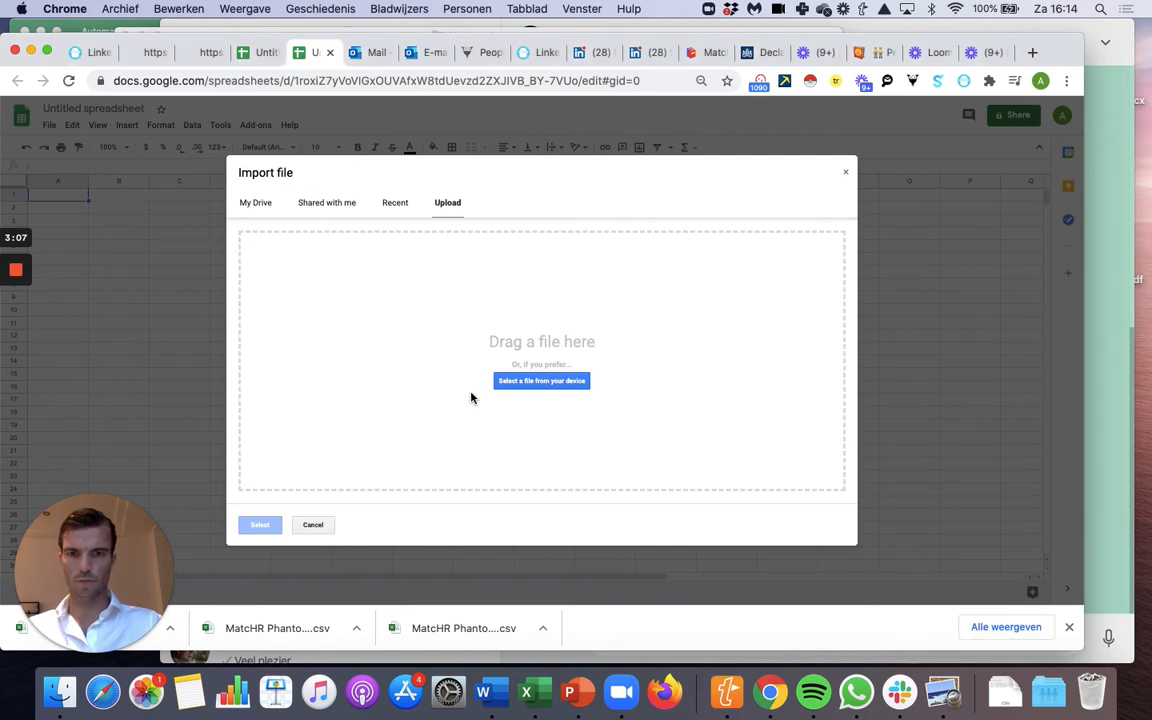
click(541, 381)
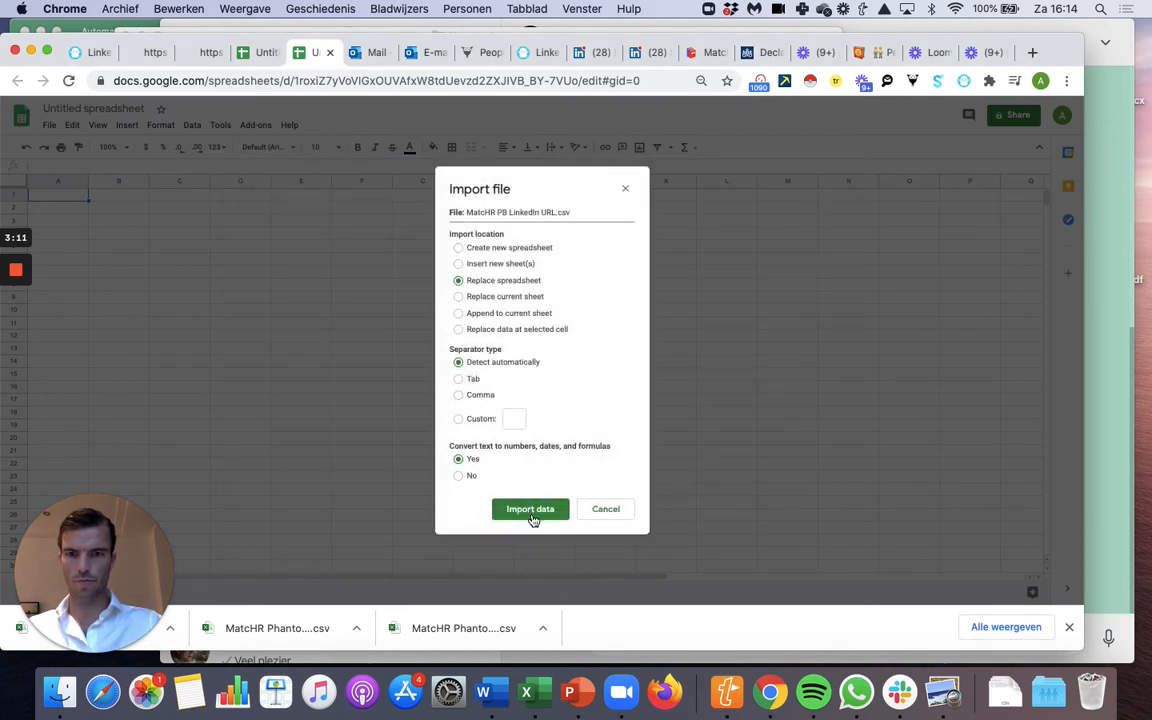
click(530, 508)
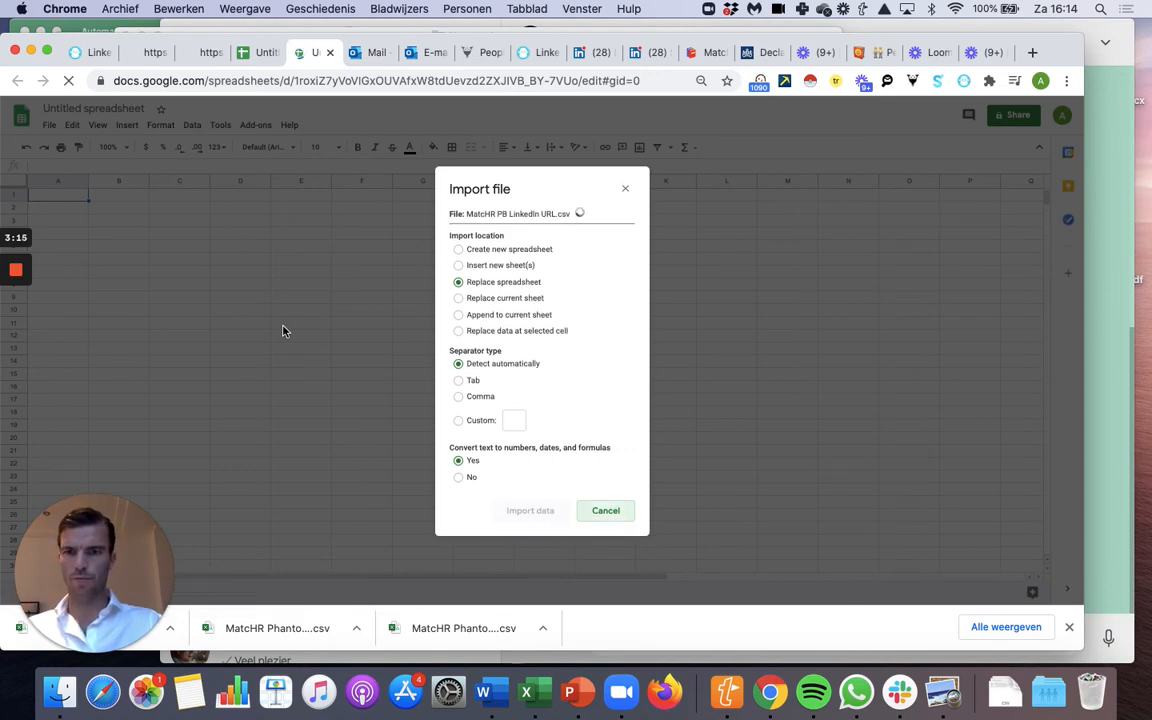
Review the six imported rows: query, timestamp, linkedinUrl, description and title columns
click(530, 510)
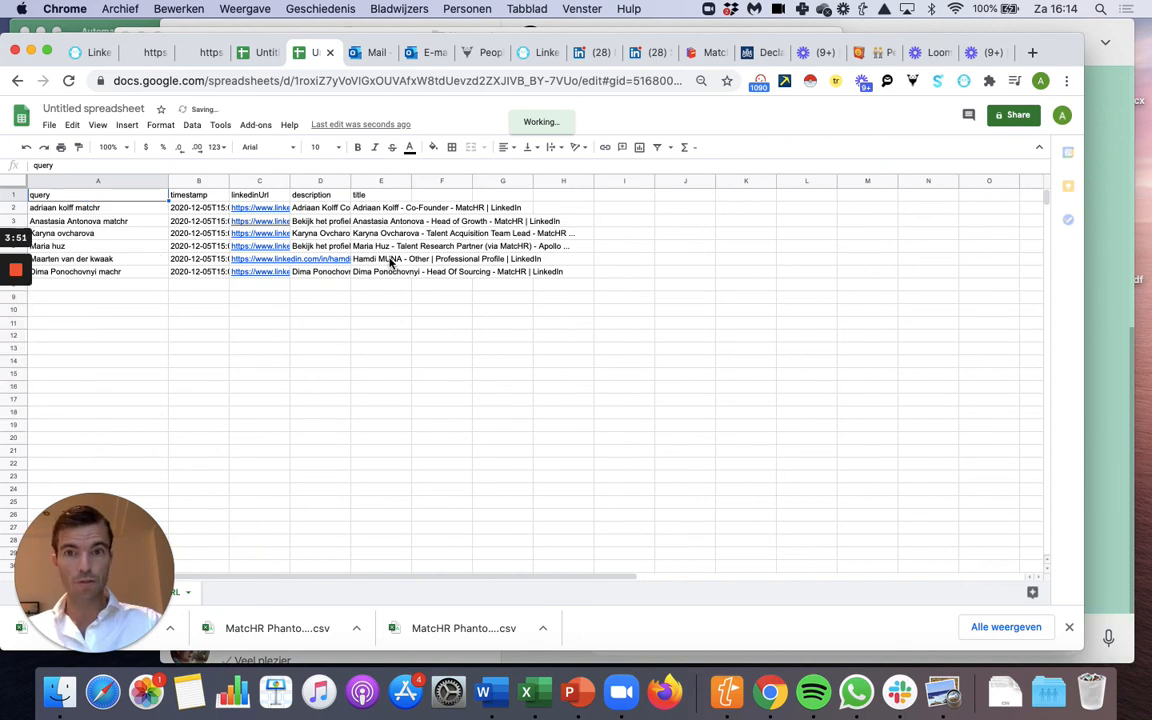
mouse_move(100, 237)
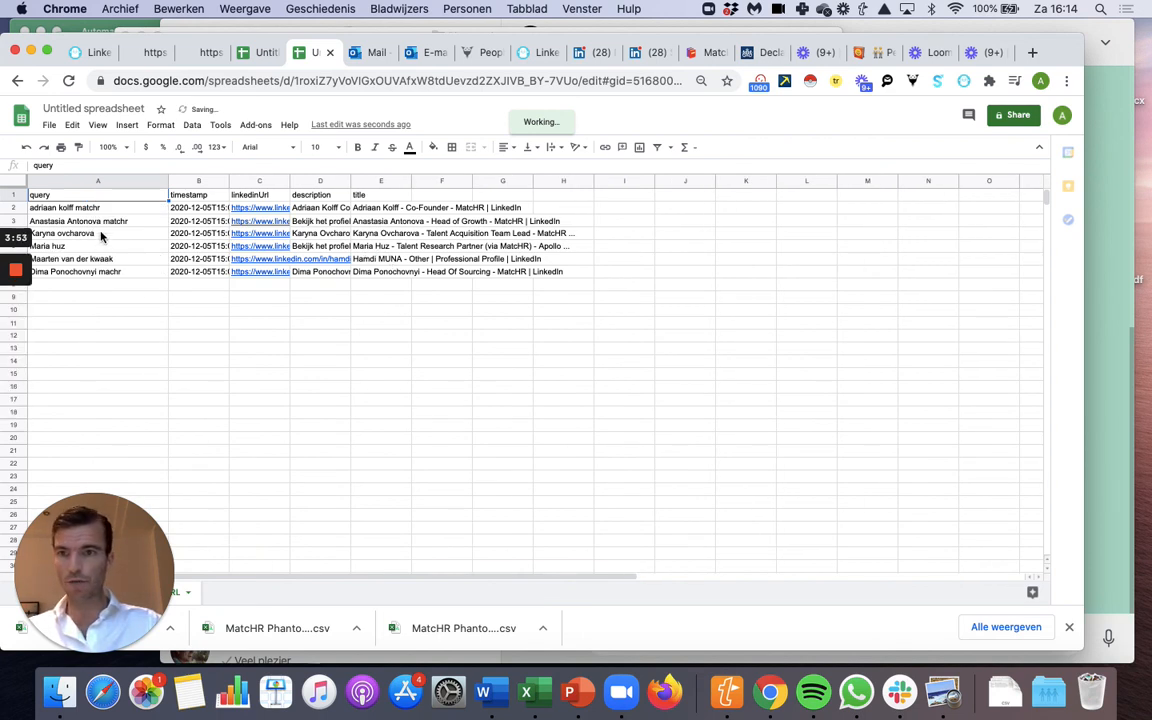